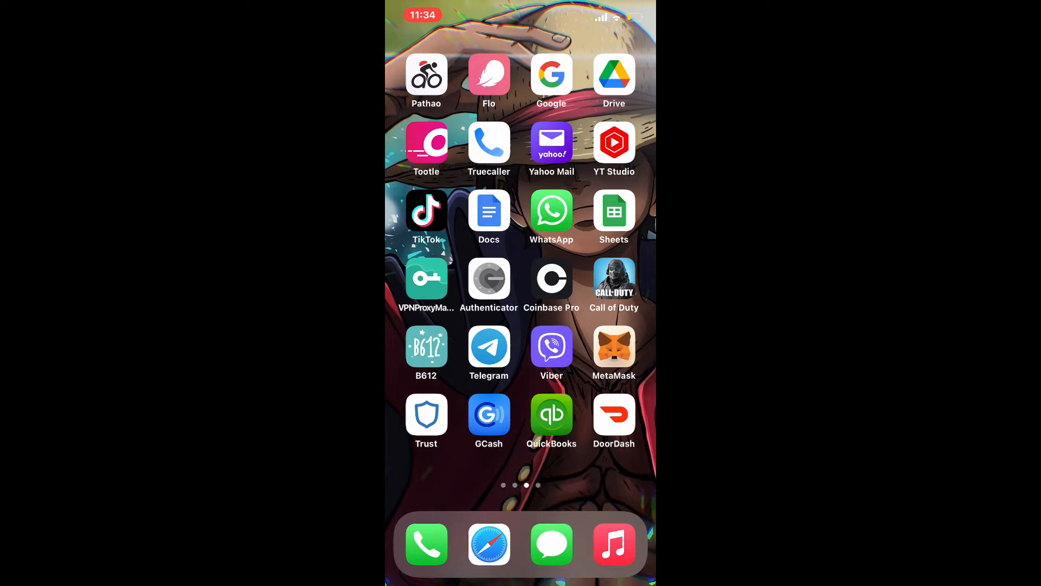
Step: Launch DoorDash and choose Continue with Email on the welcome screen
{"action": "left_click", "coordinate": [613, 415]}
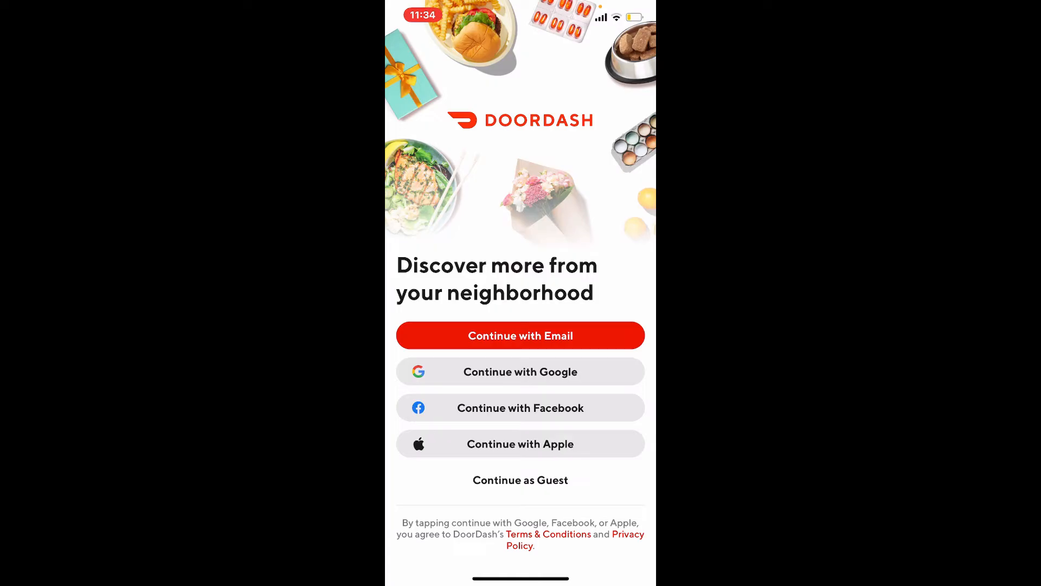
{"action": "left_click", "coordinate": [520, 335]}
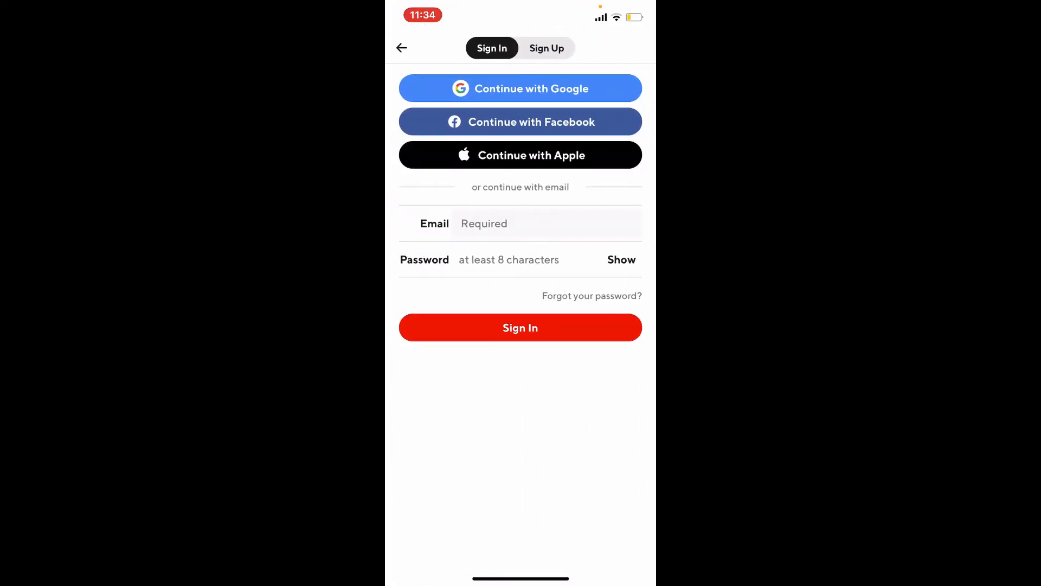
Step: Fill the sign-in form with the account email address and password
{"action": "left_click", "coordinate": [519, 224]}
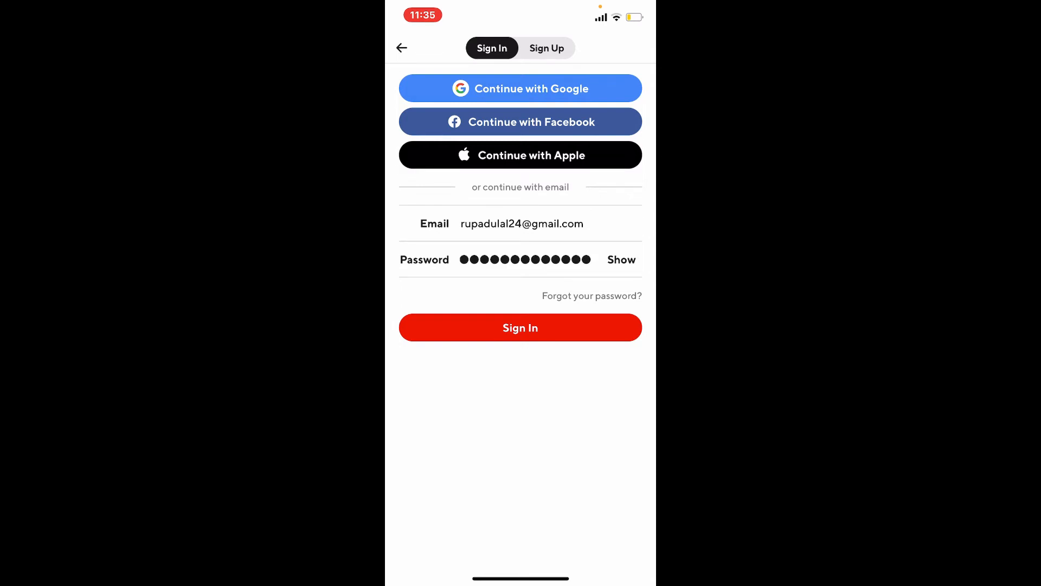
Step: Submit Sign In and browse the Home feed of nearby dishes and restaurants
{"action": "left_click", "coordinate": [520, 326]}
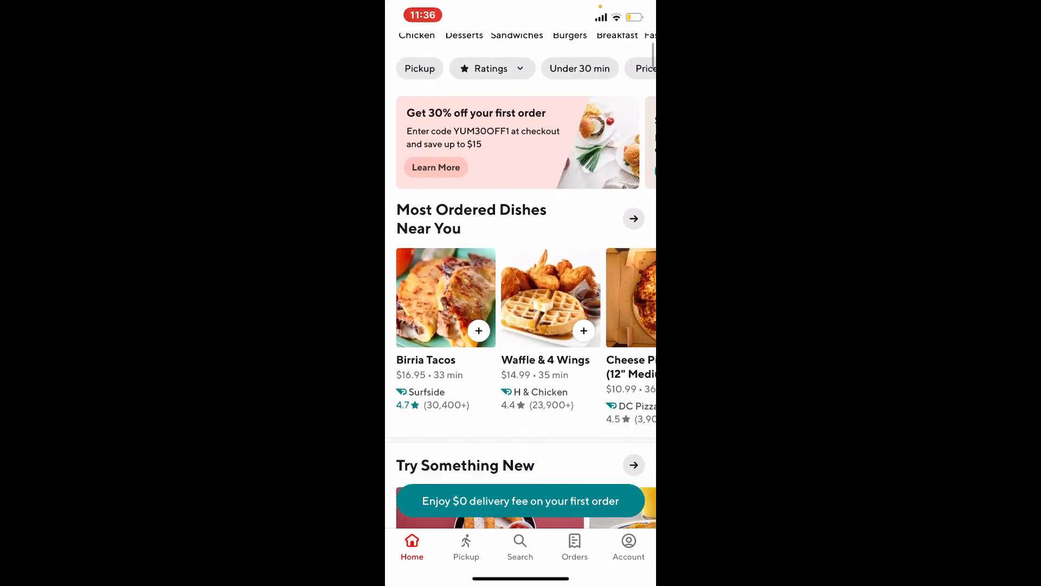
{"action": "scroll", "scroll_direction": "down", "scroll_amount": 3}
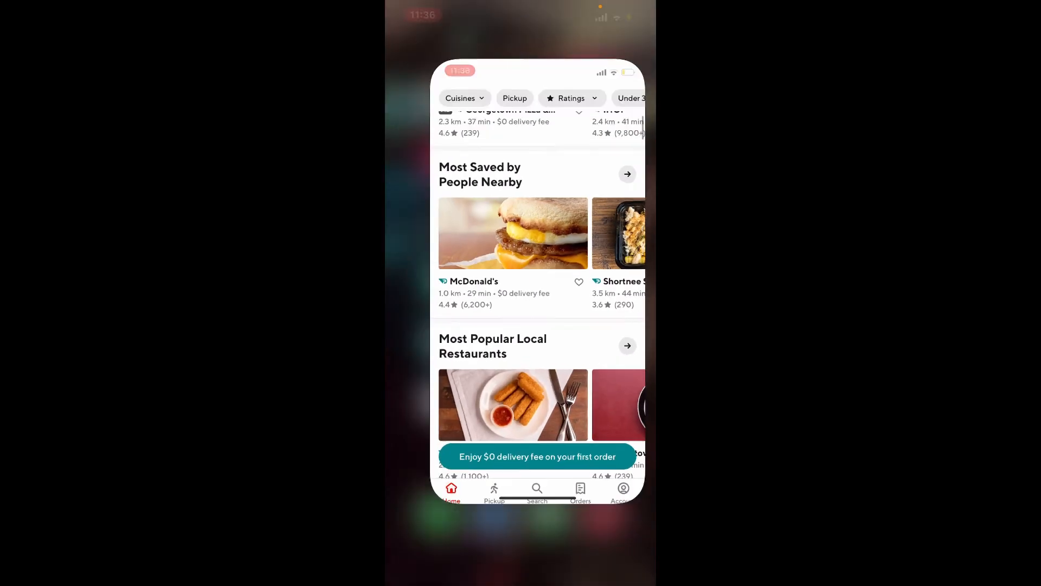